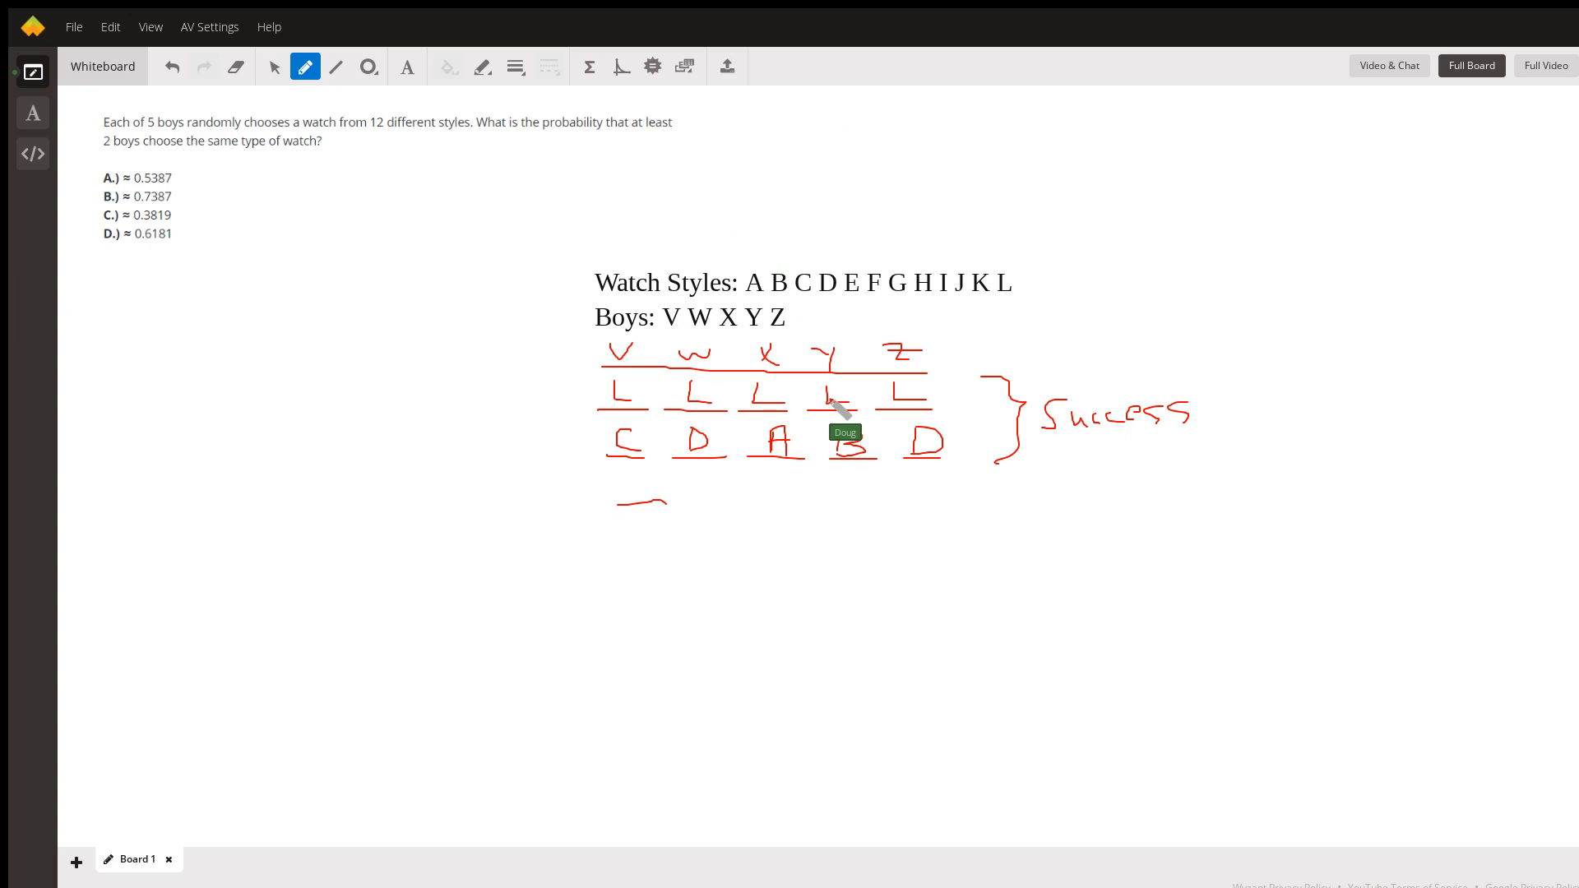
Begin drawing the all-different watch-style row under the success rows
drag(625, 484, 1057, 545)
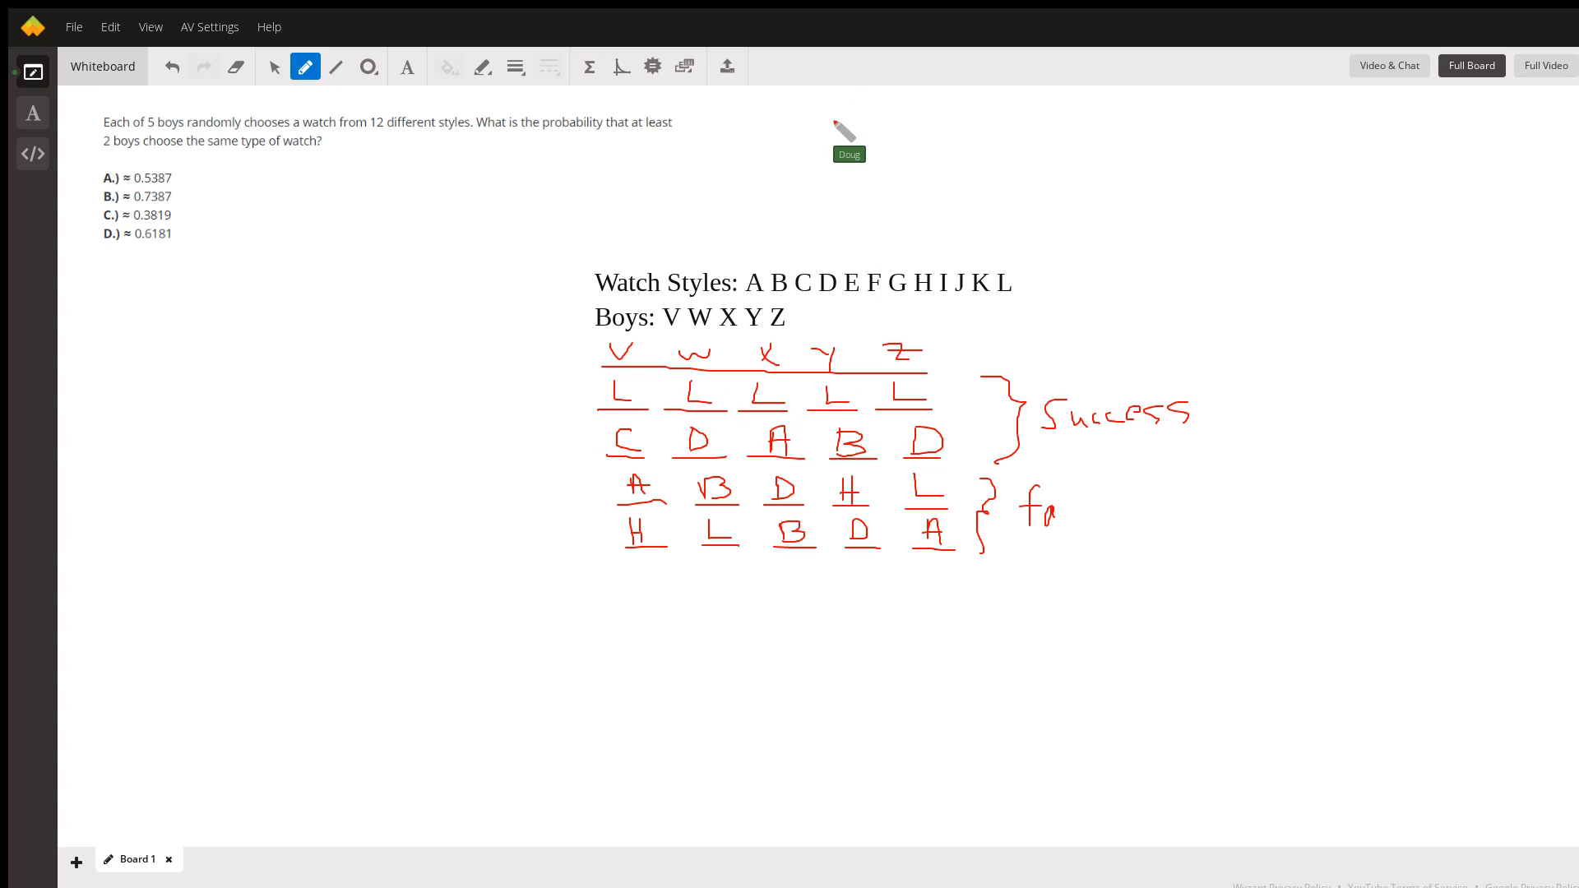
mouse_move(826, 181)
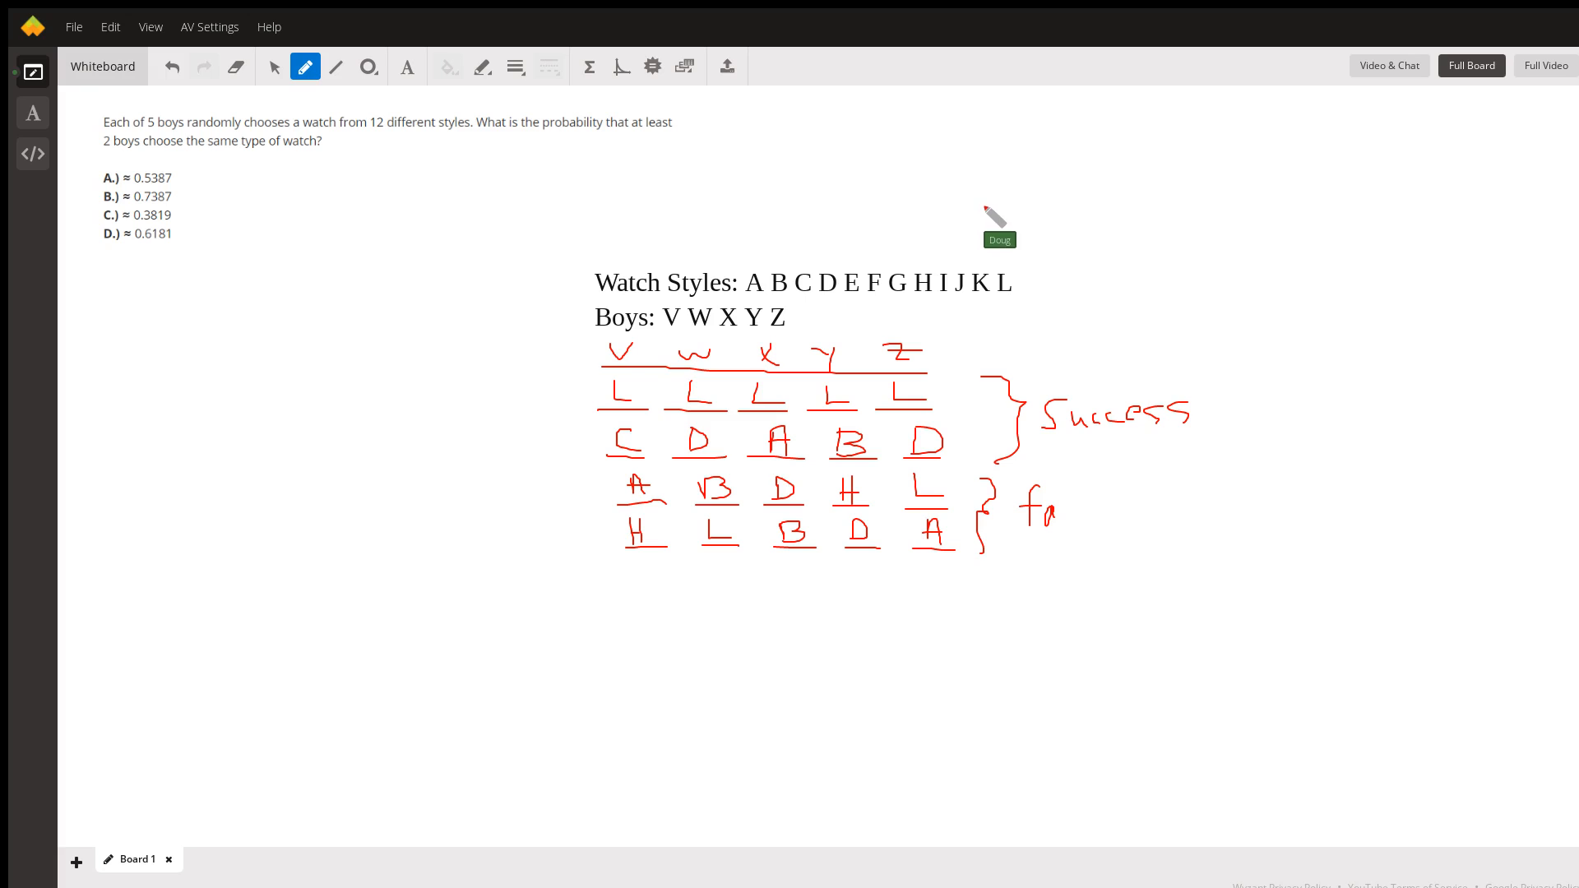
mouse_move(992, 201)
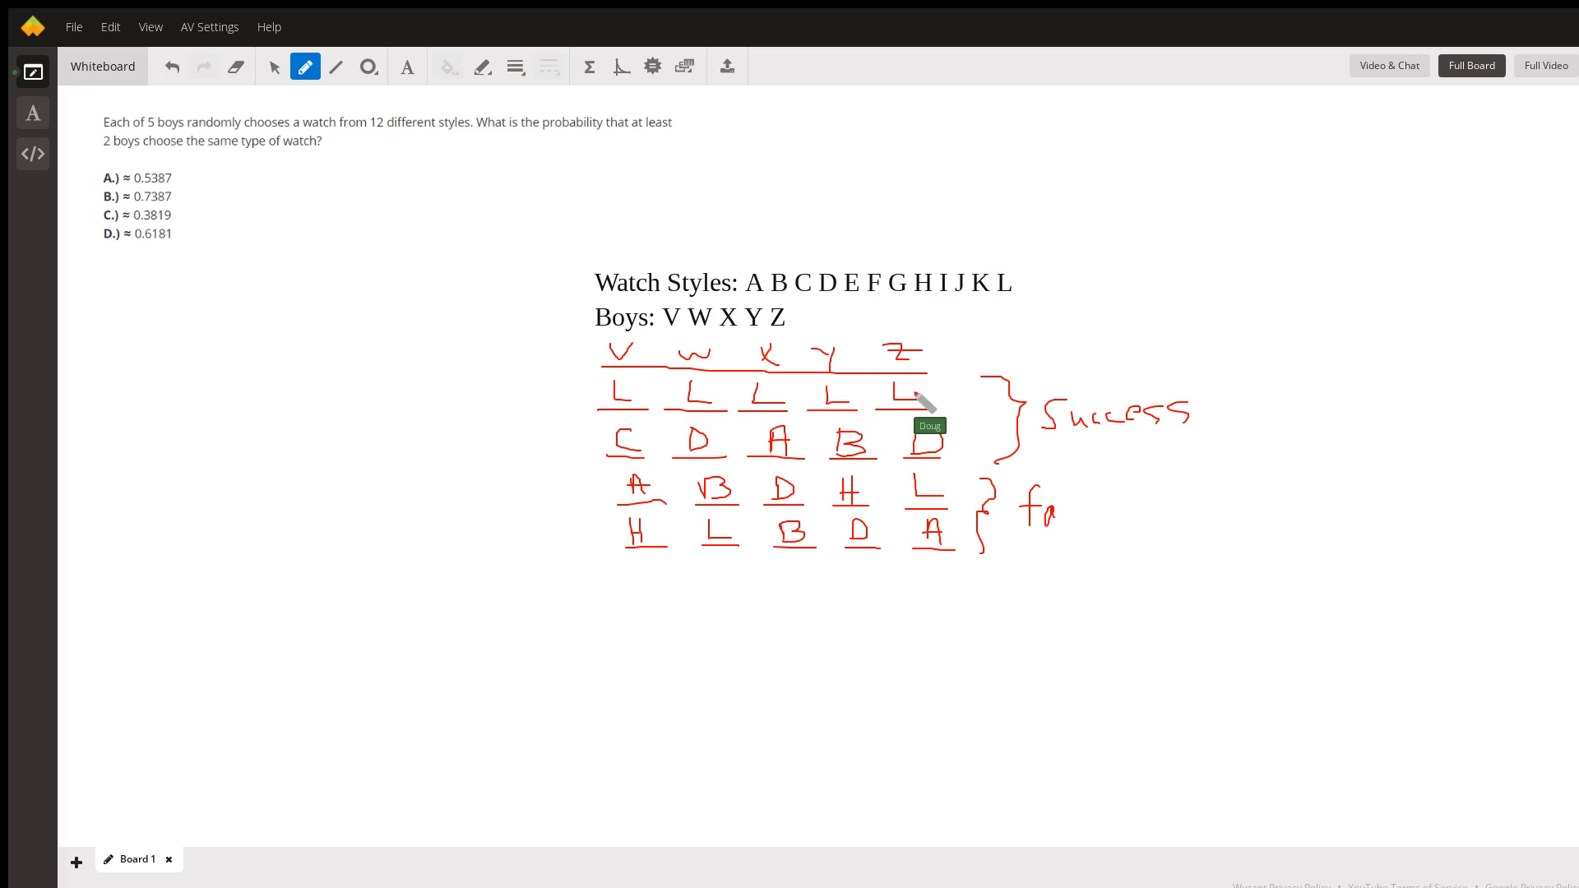
mouse_move(806, 478)
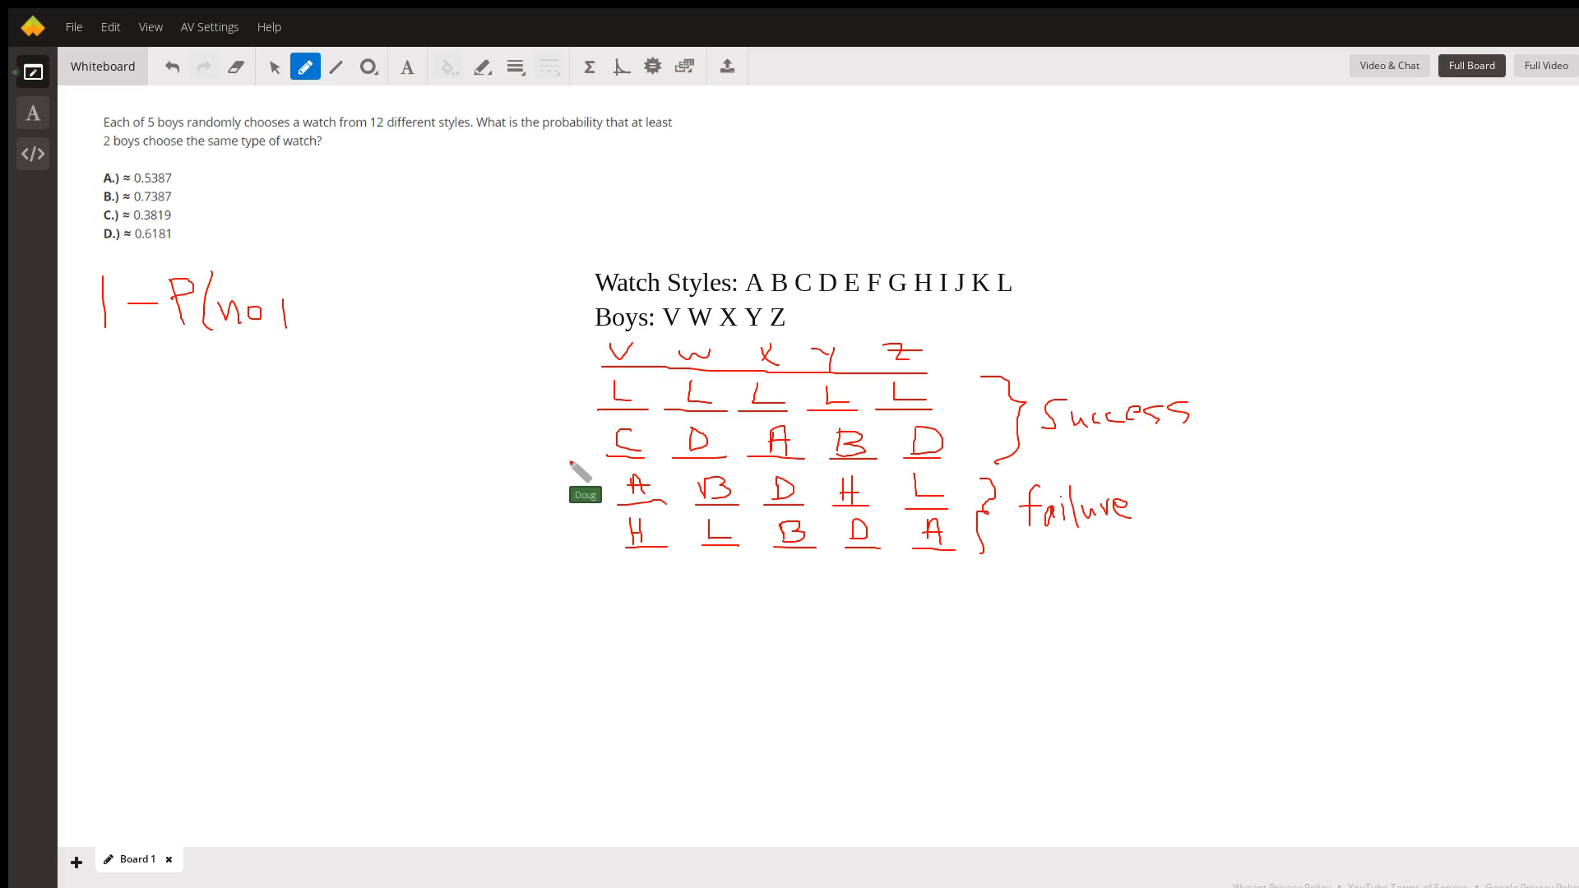
mouse_move(665, 443)
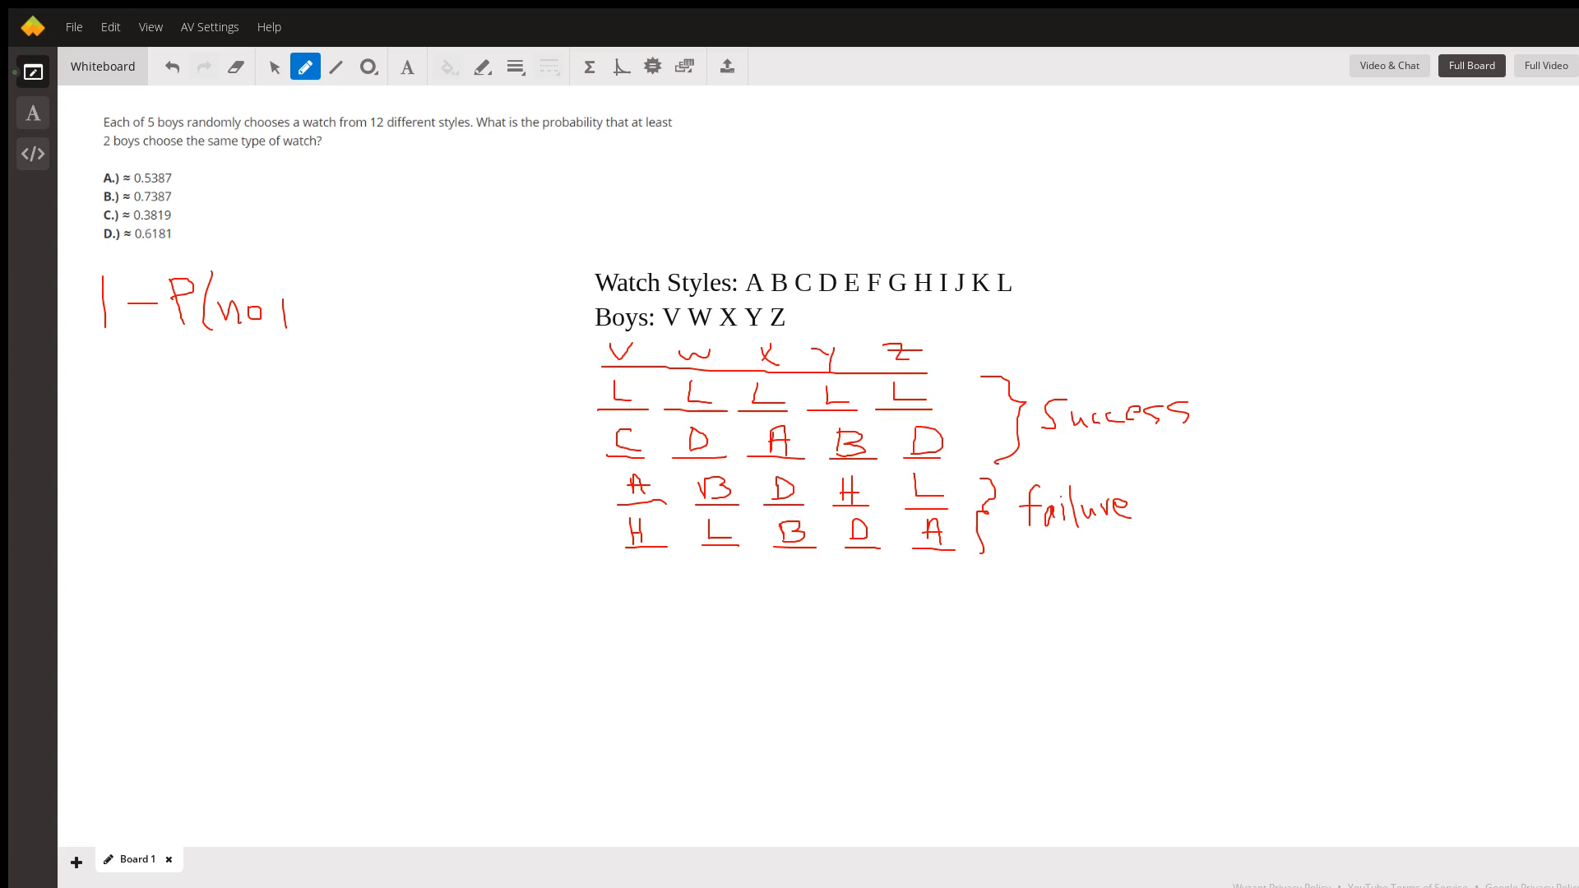
mouse_move(931, 503)
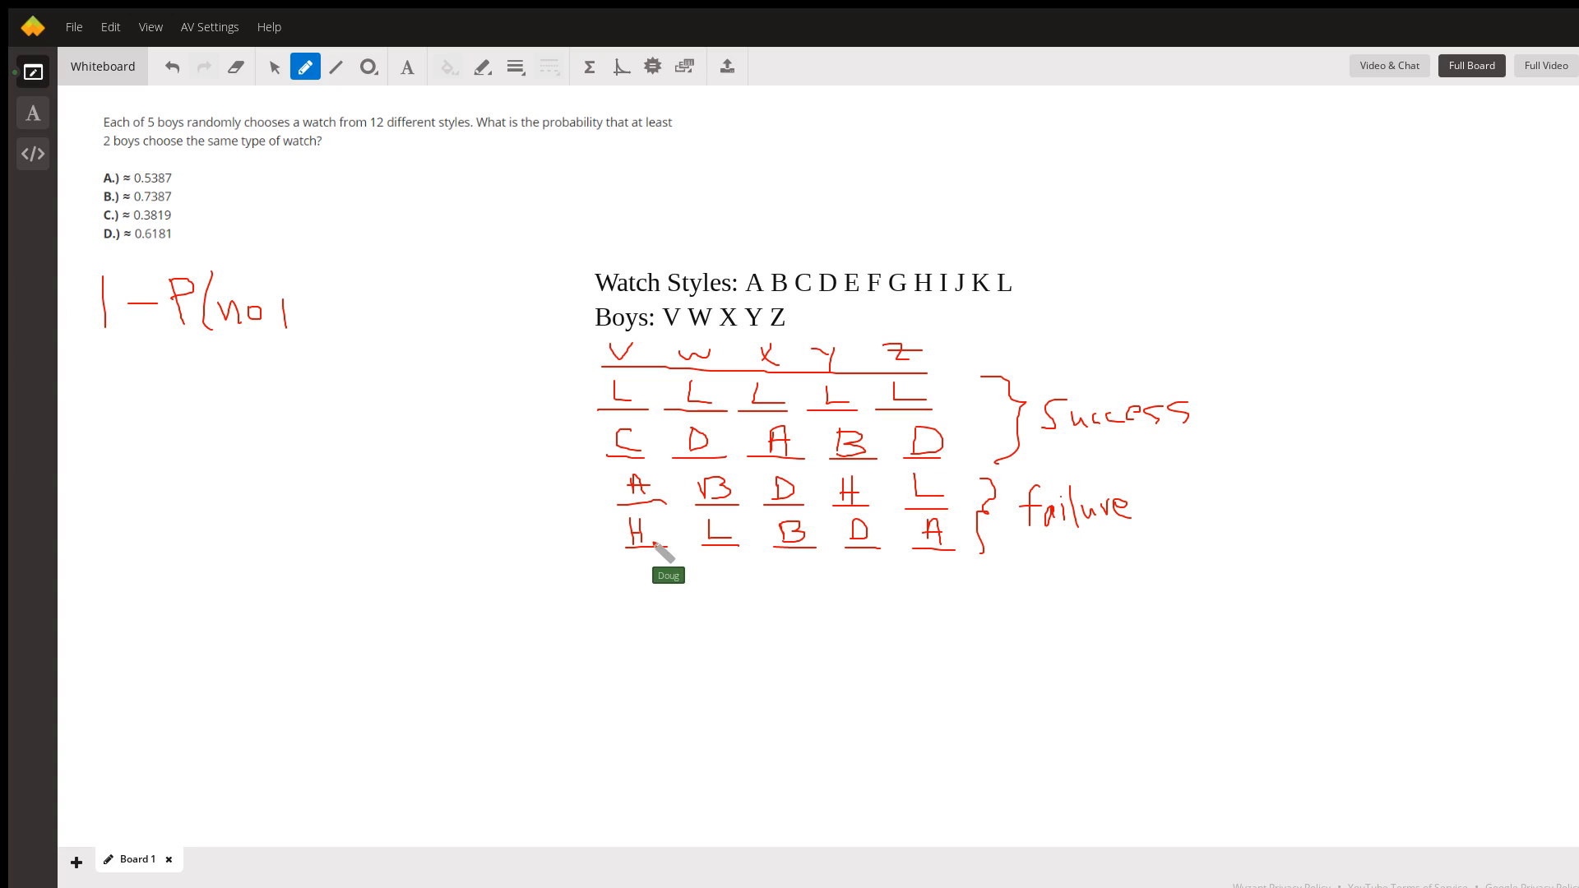
mouse_move(941, 545)
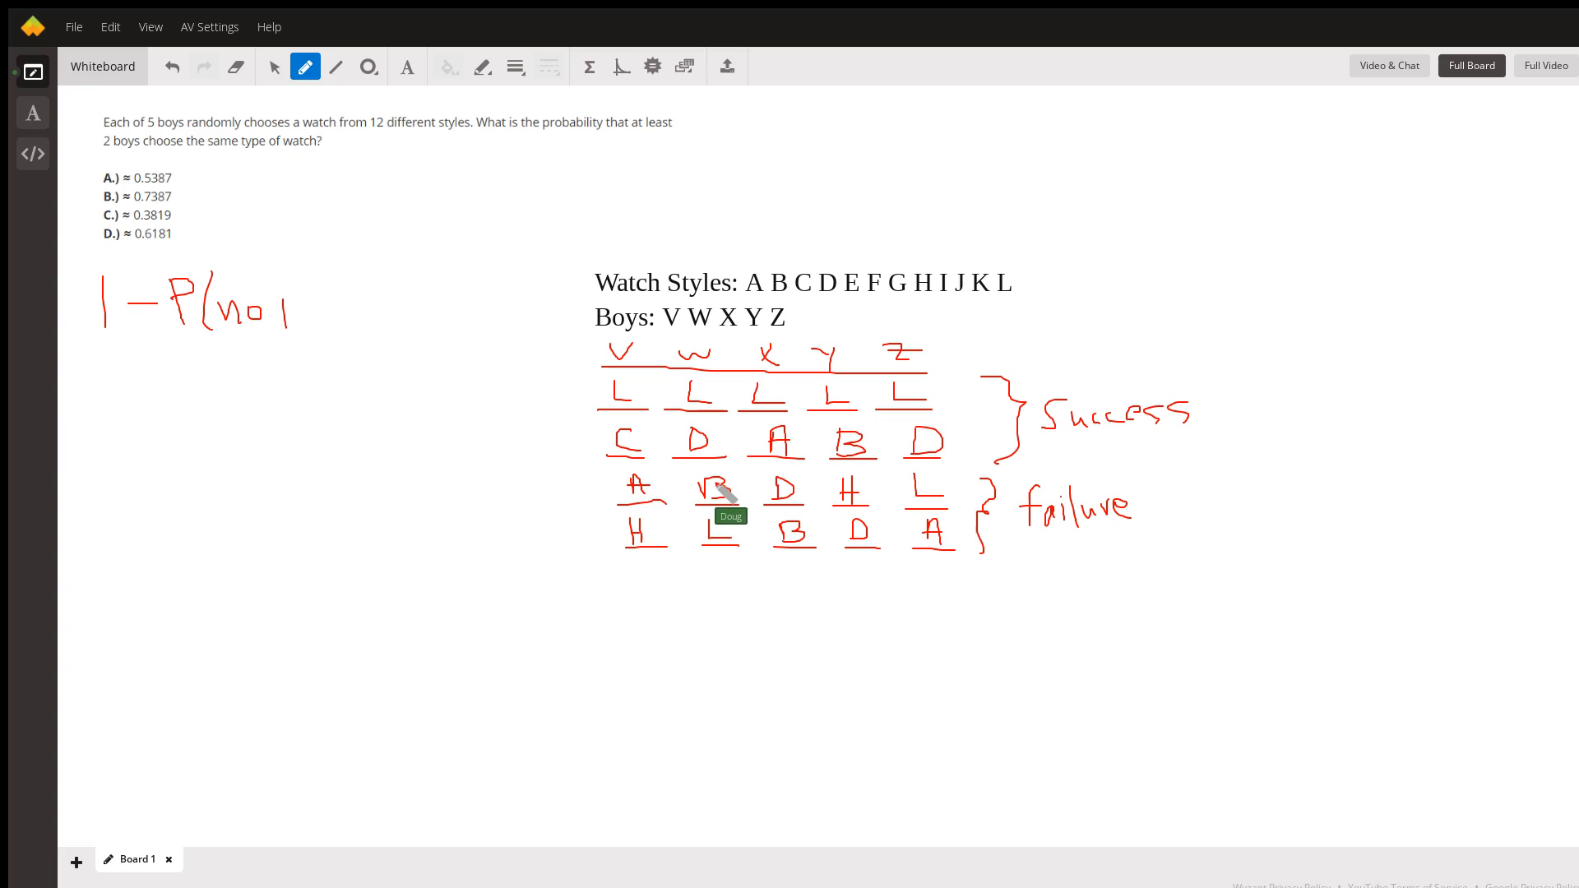
mouse_move(166, 167)
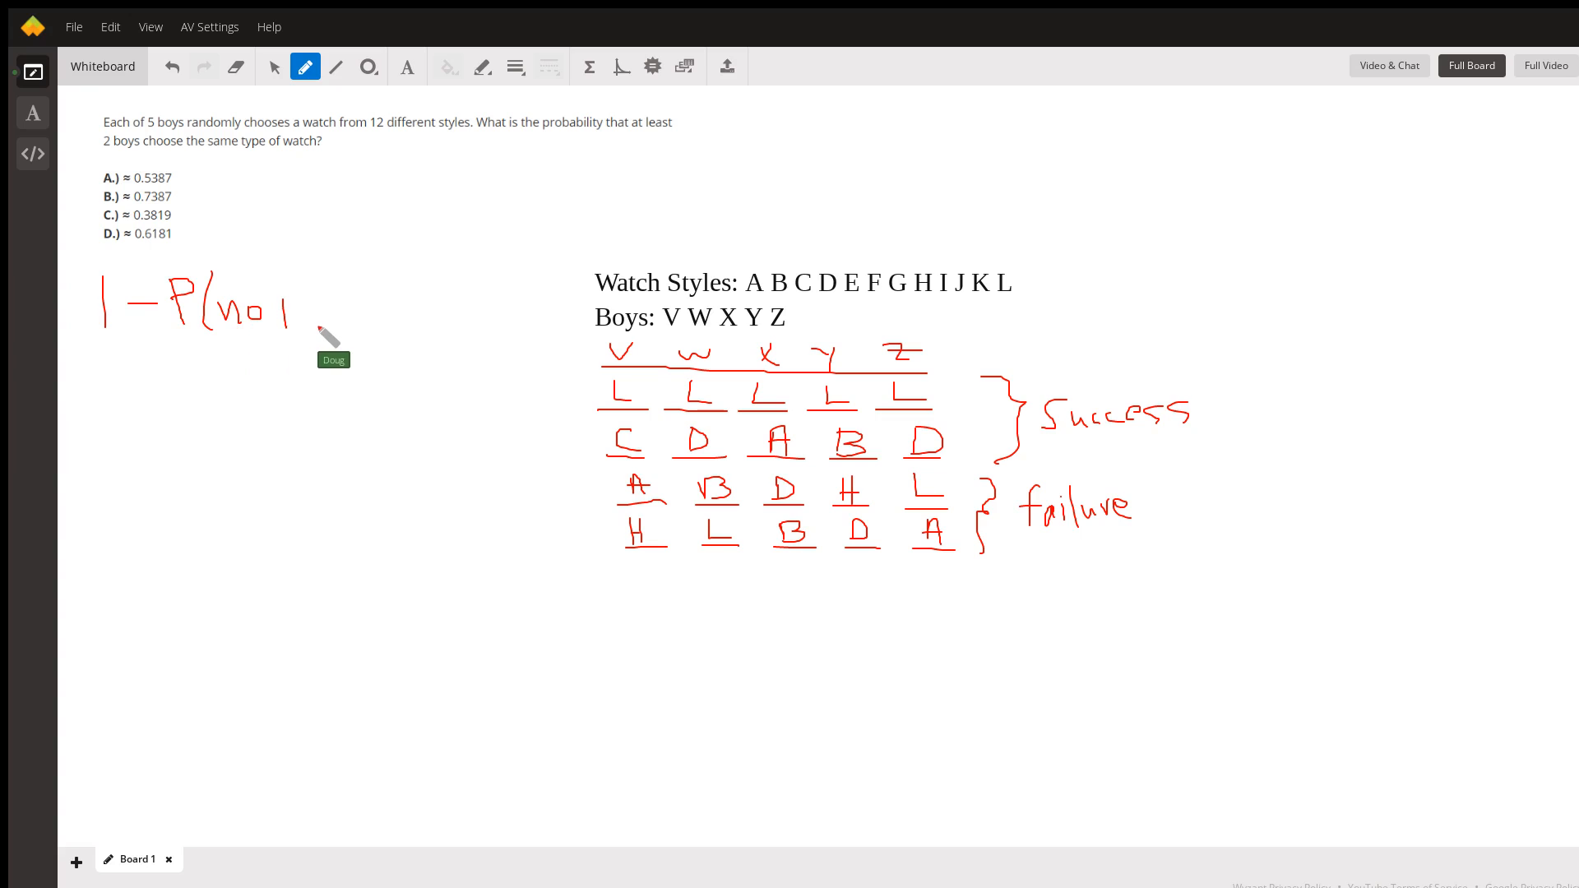
mouse_move(599, 447)
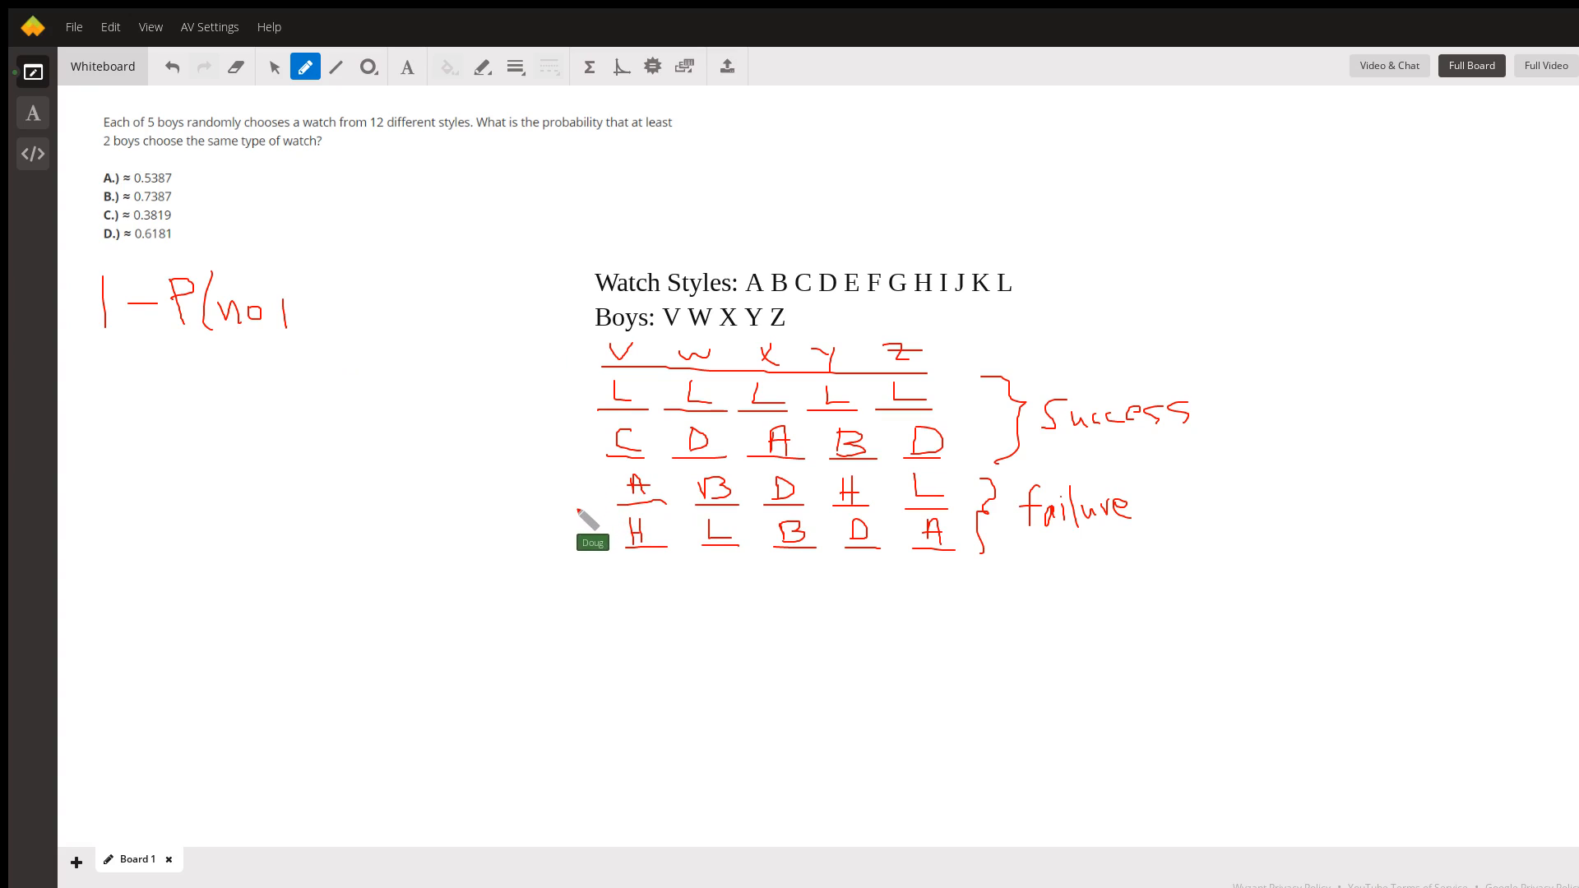
mouse_move(251, 446)
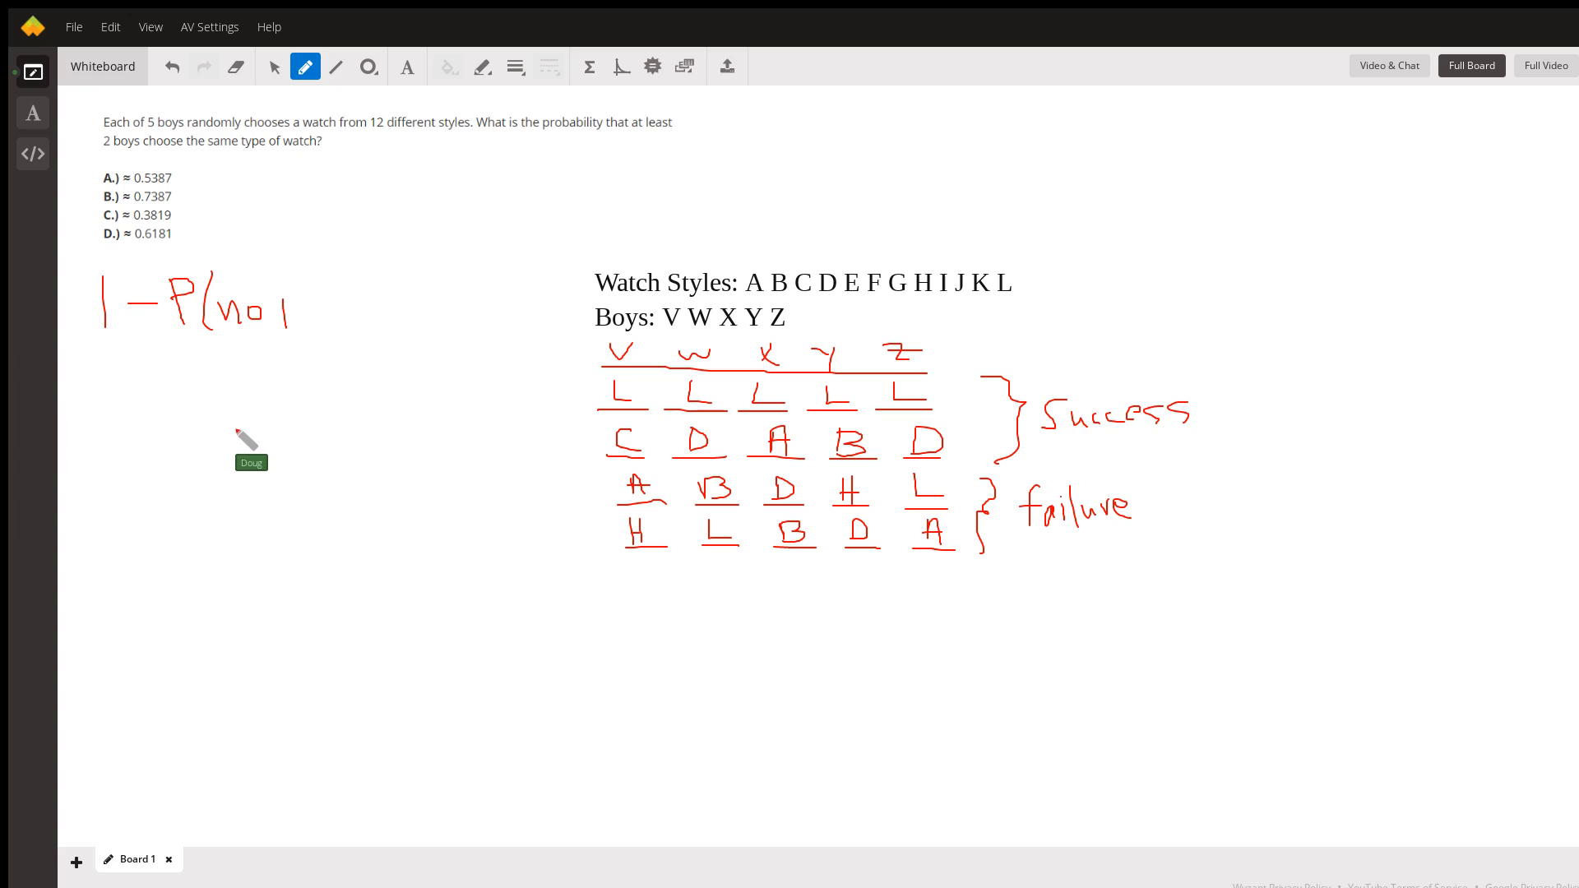
mouse_move(184, 348)
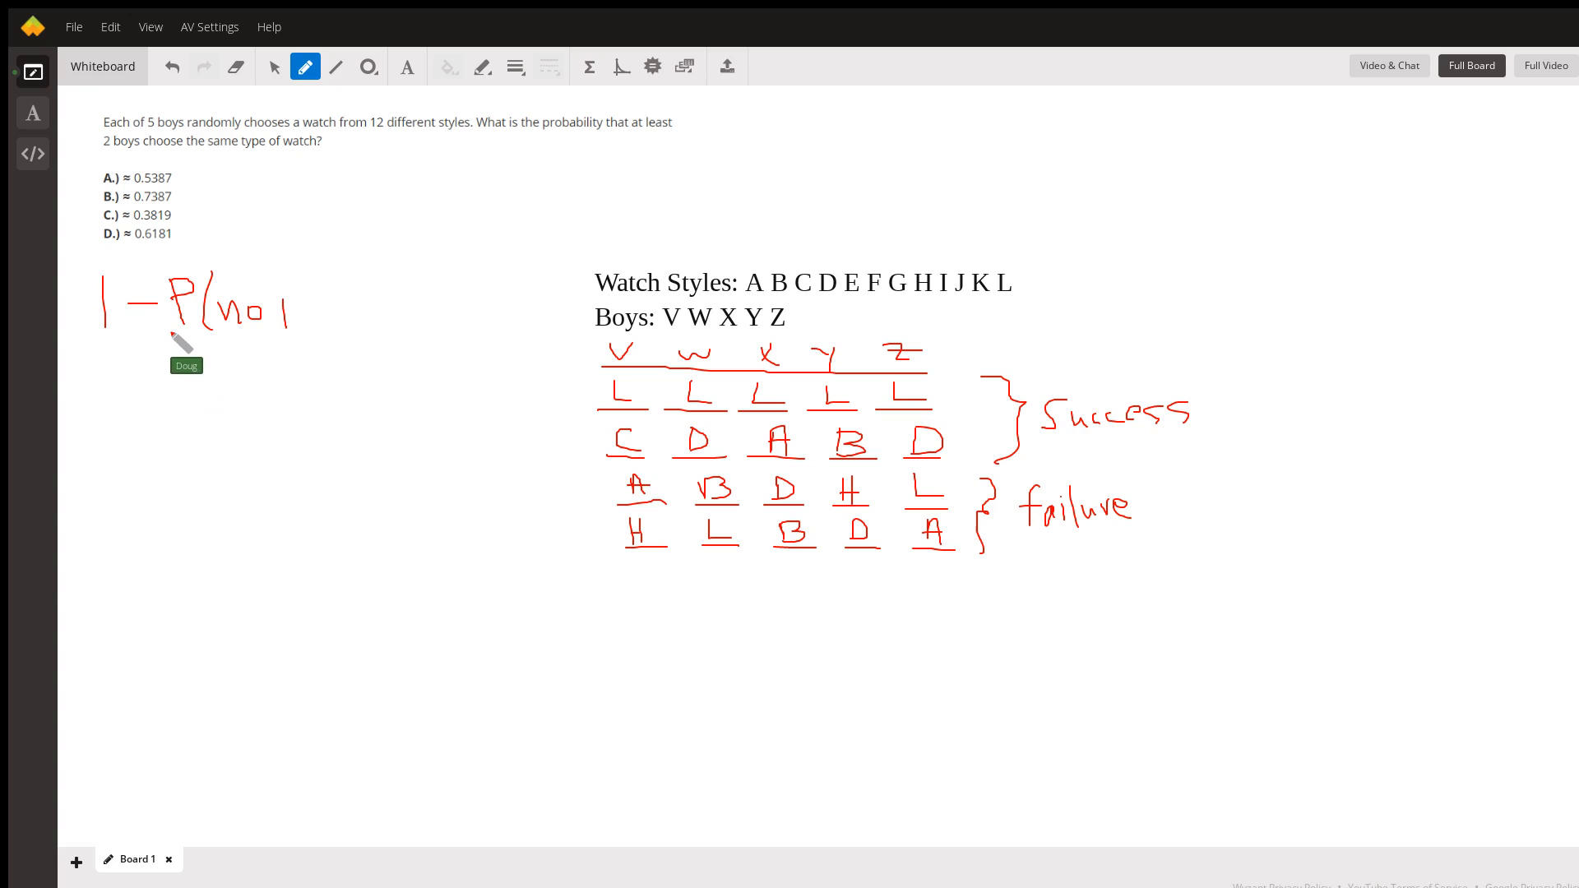
mouse_move(275, 448)
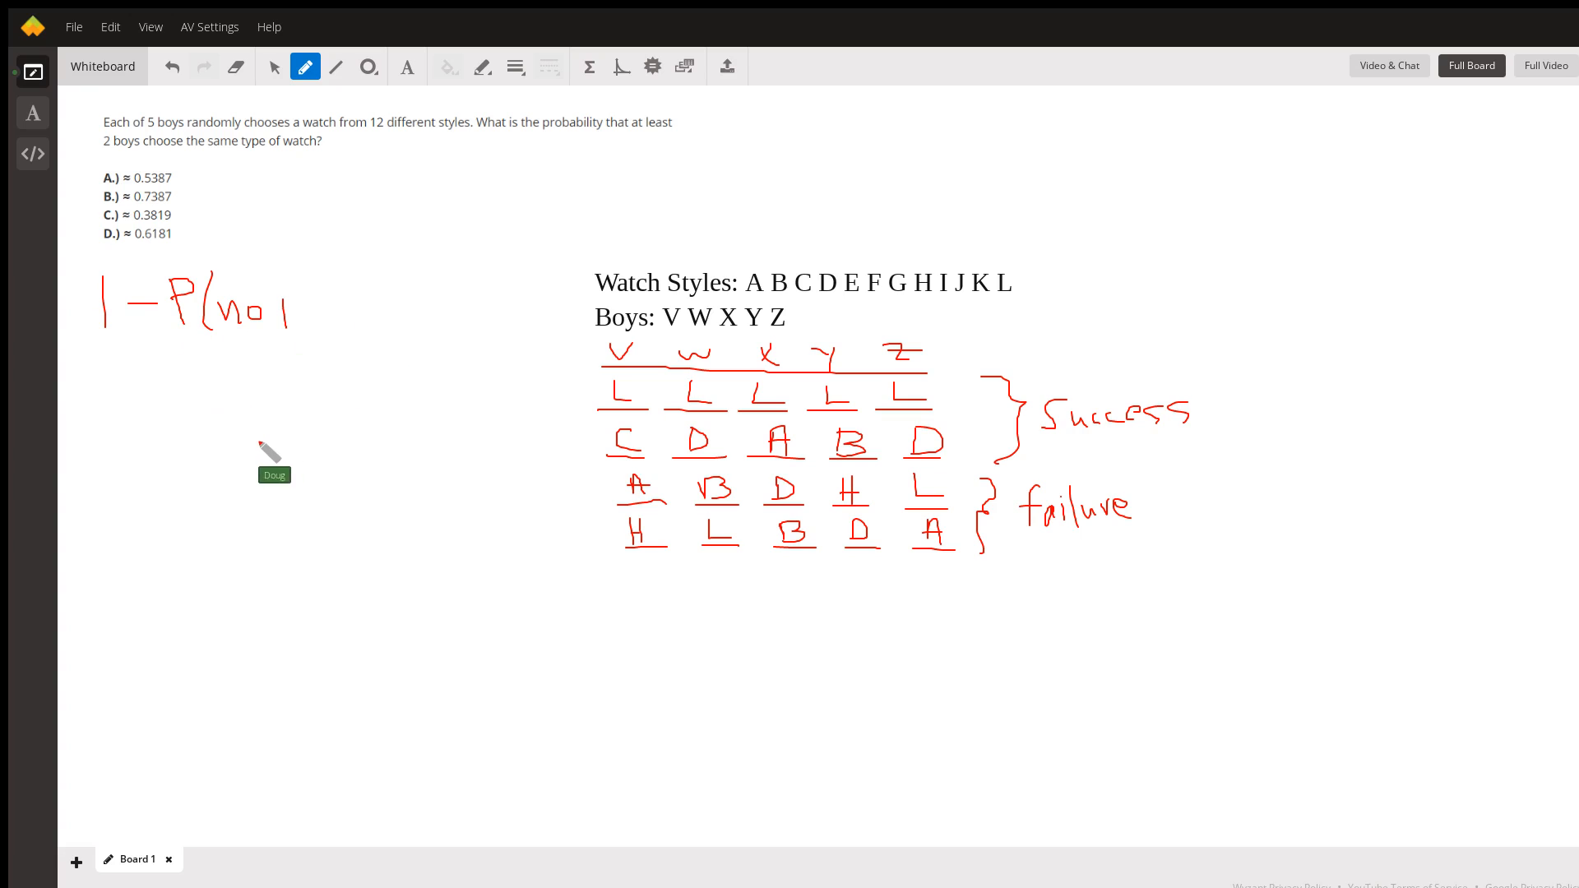
mouse_move(232, 421)
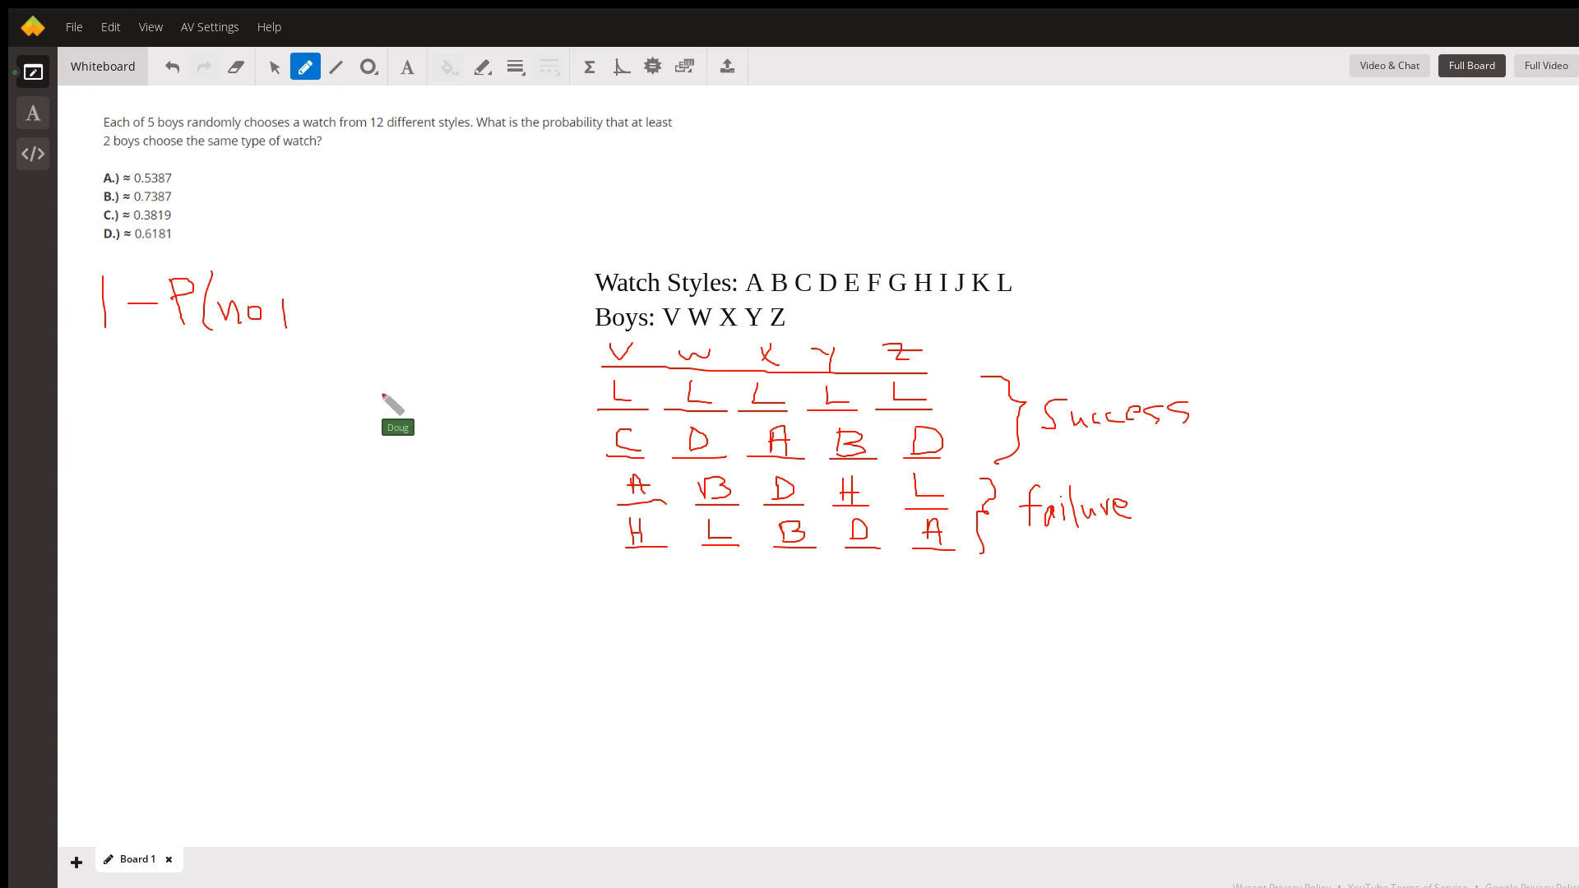
mouse_move(241, 447)
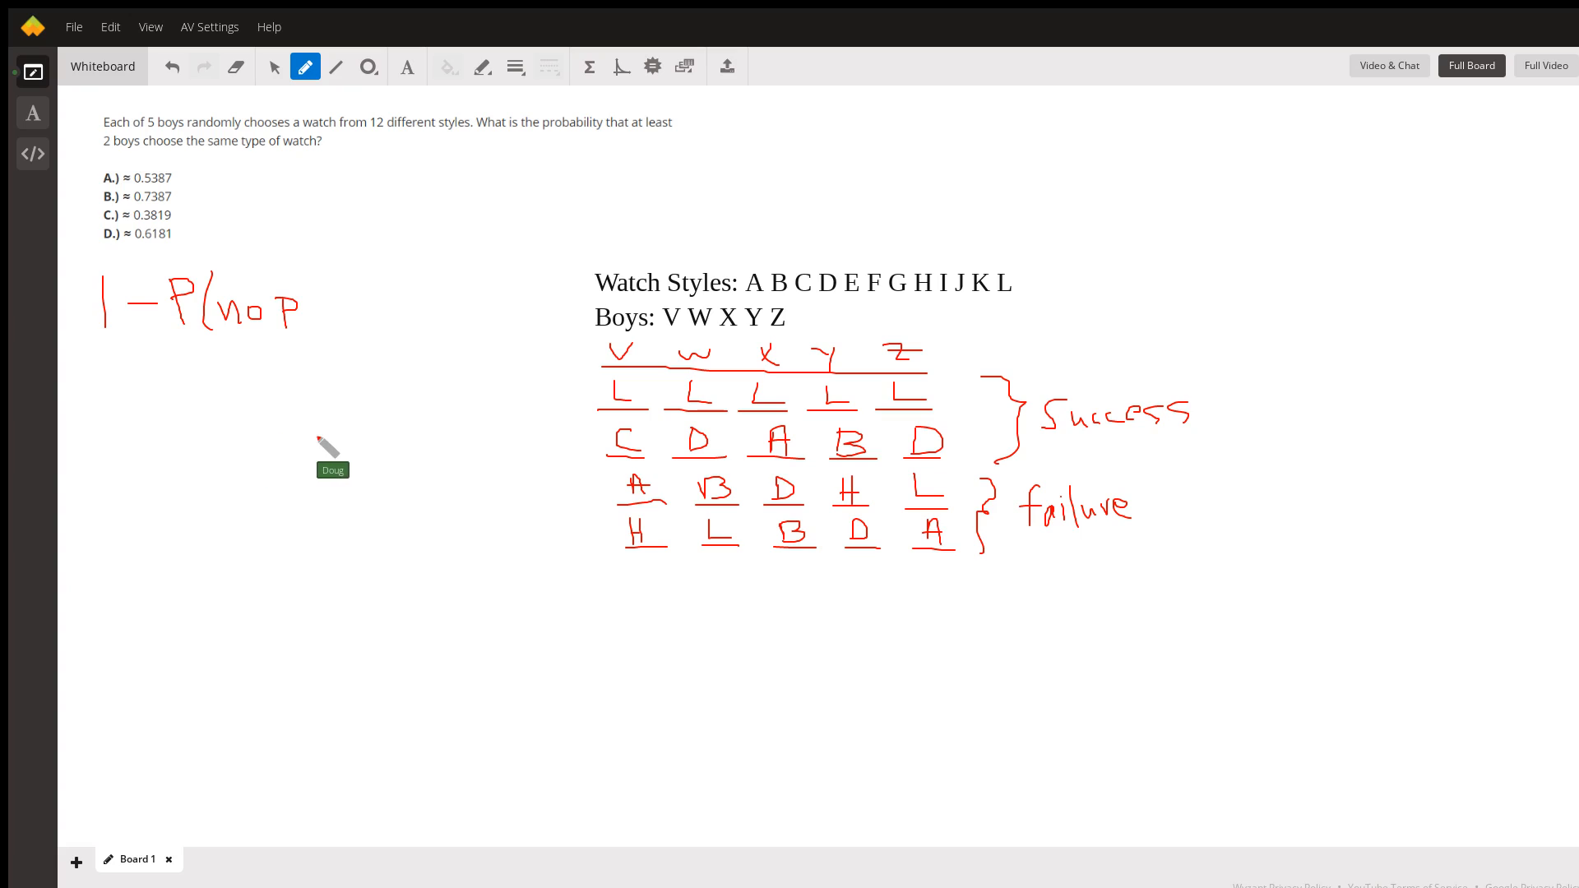
mouse_move(119, 521)
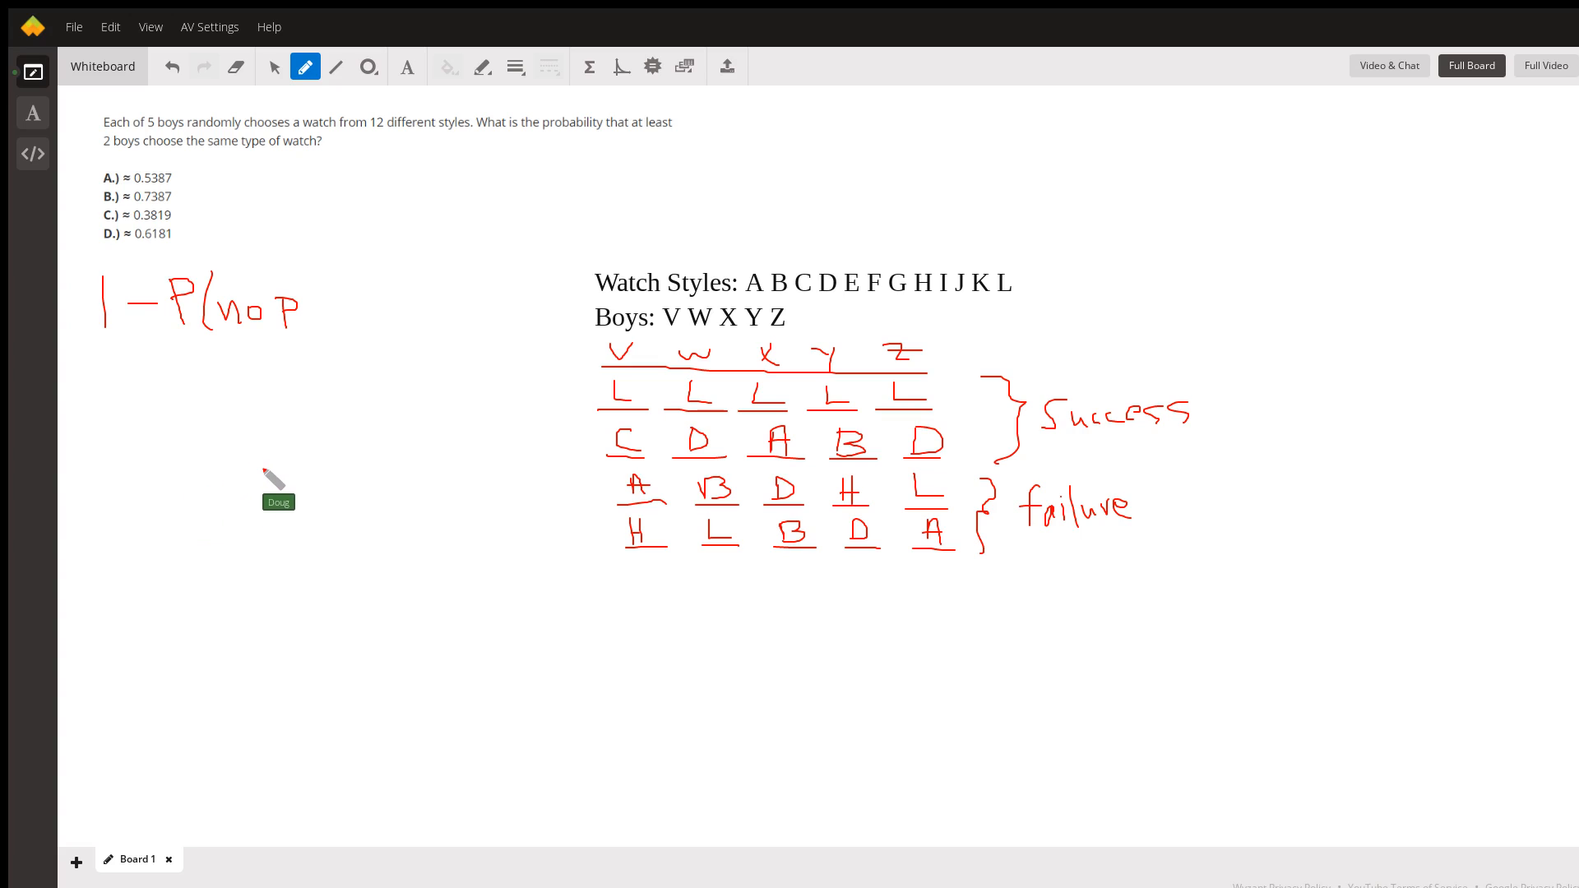
mouse_move(262, 503)
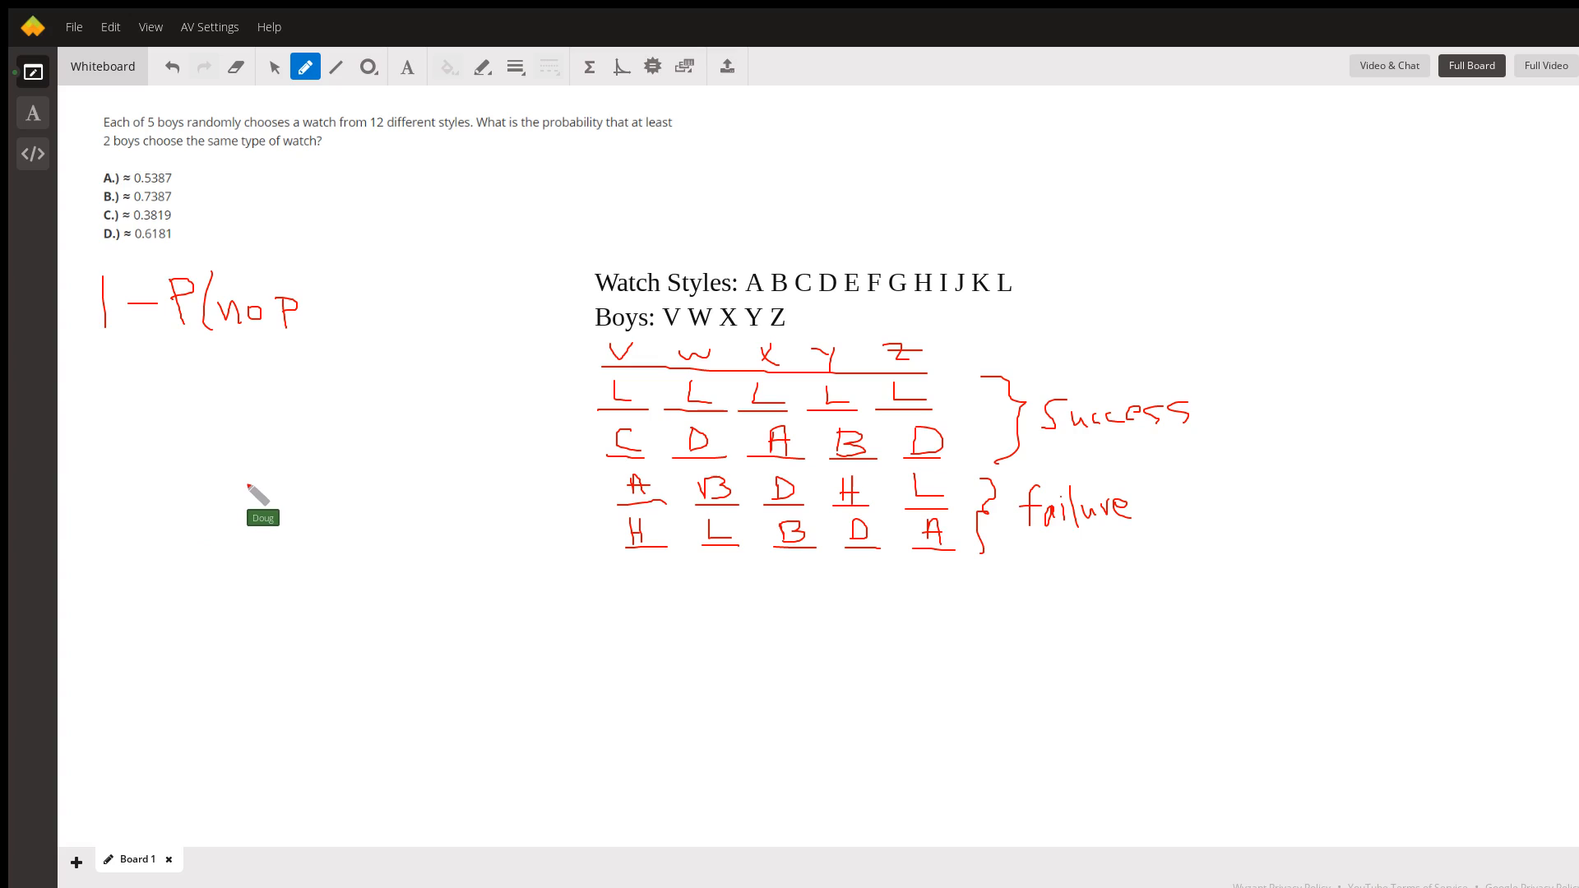
mouse_move(271, 504)
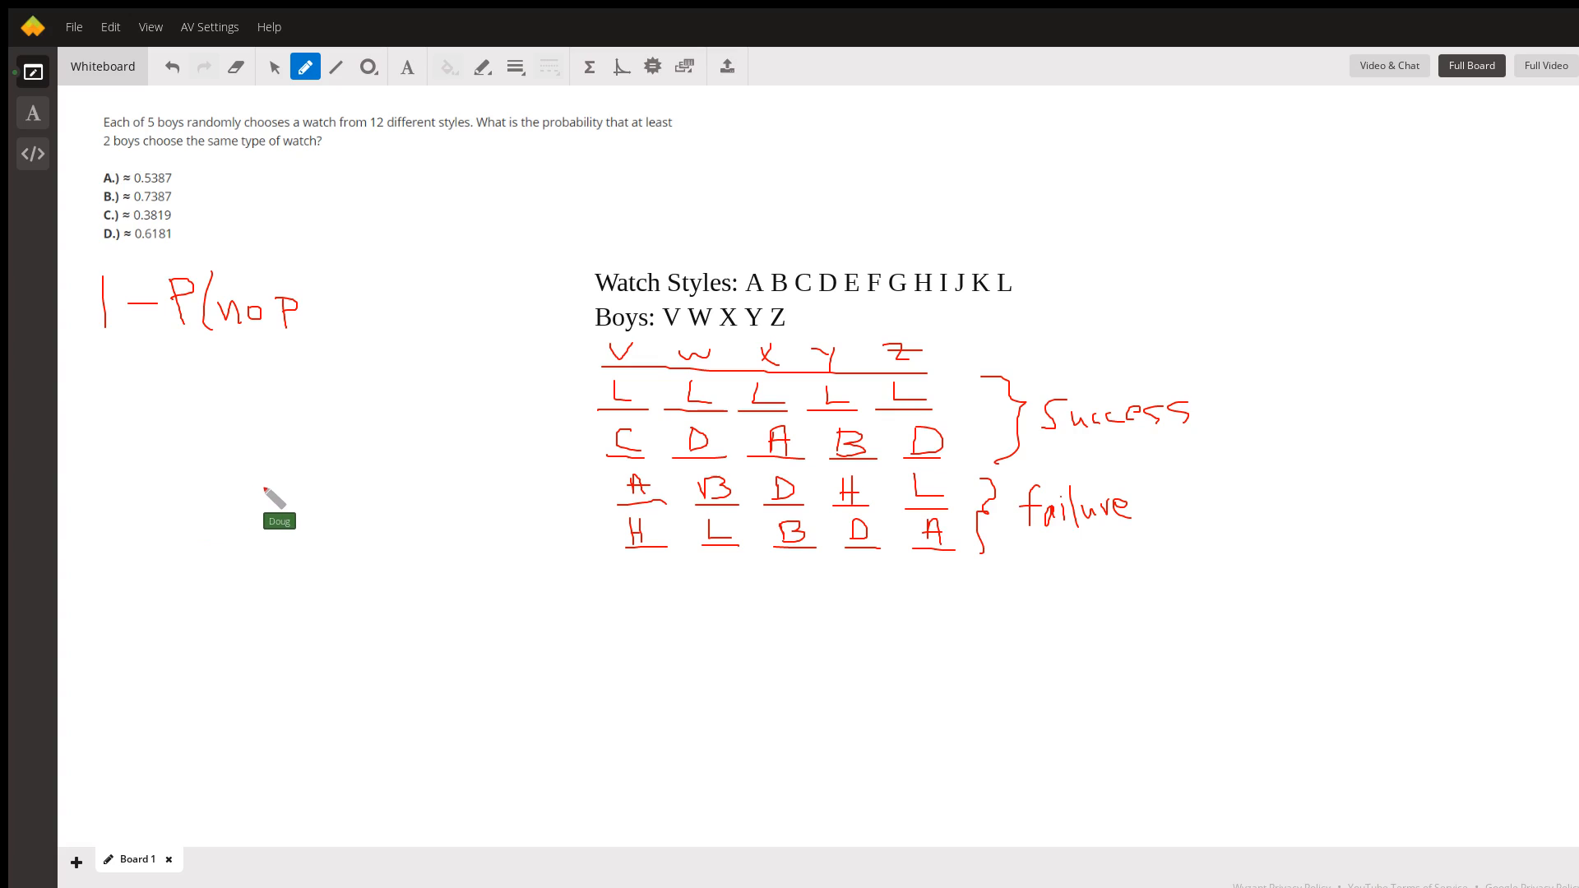
mouse_move(578, 503)
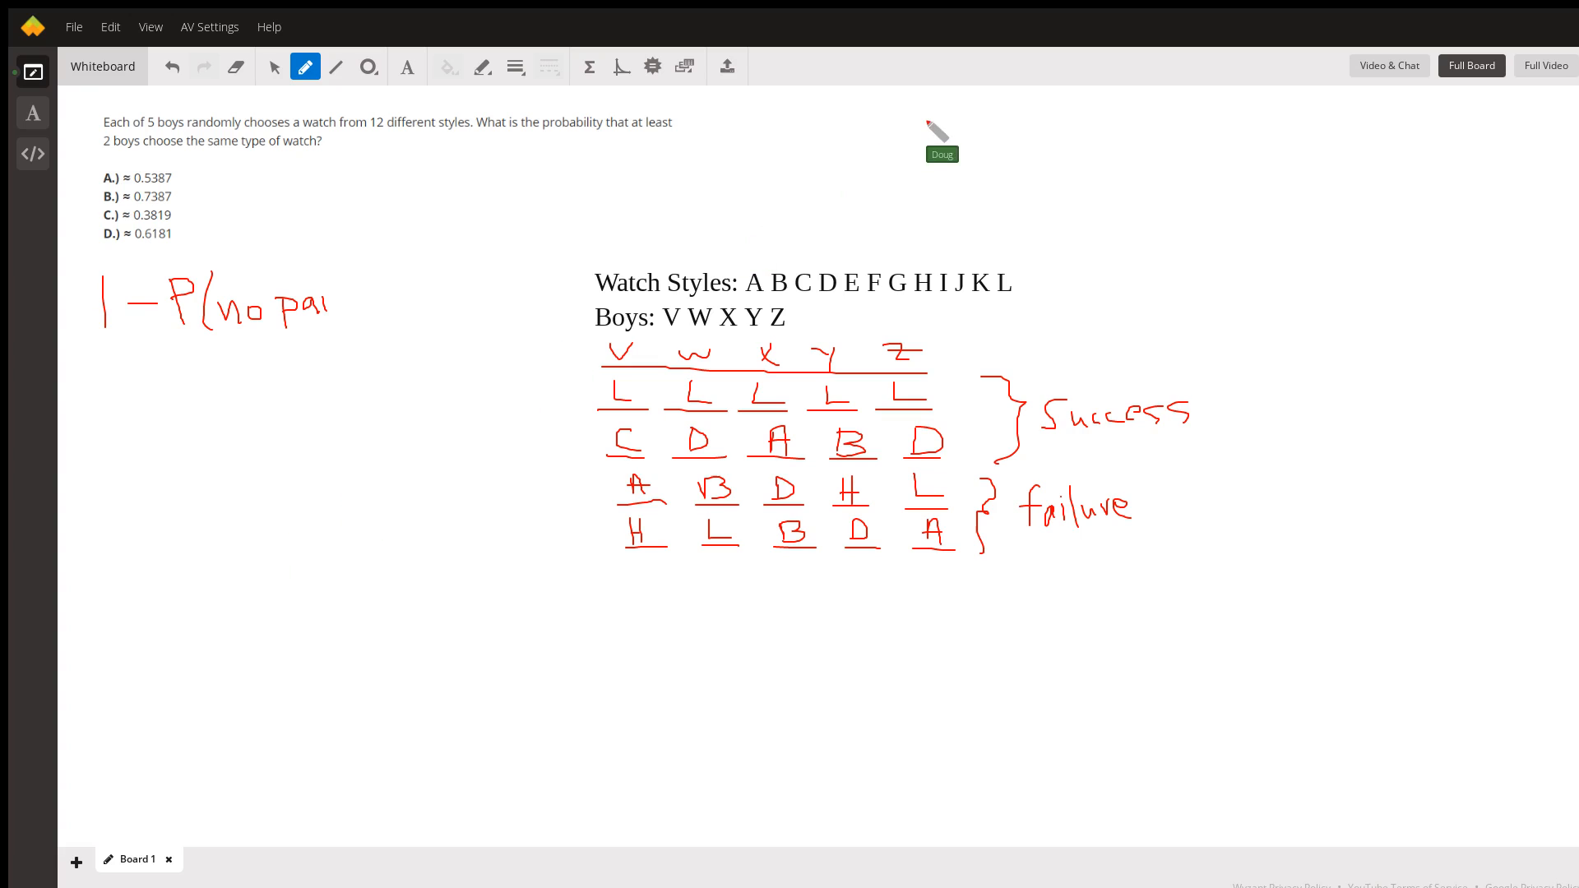
mouse_move(464, 186)
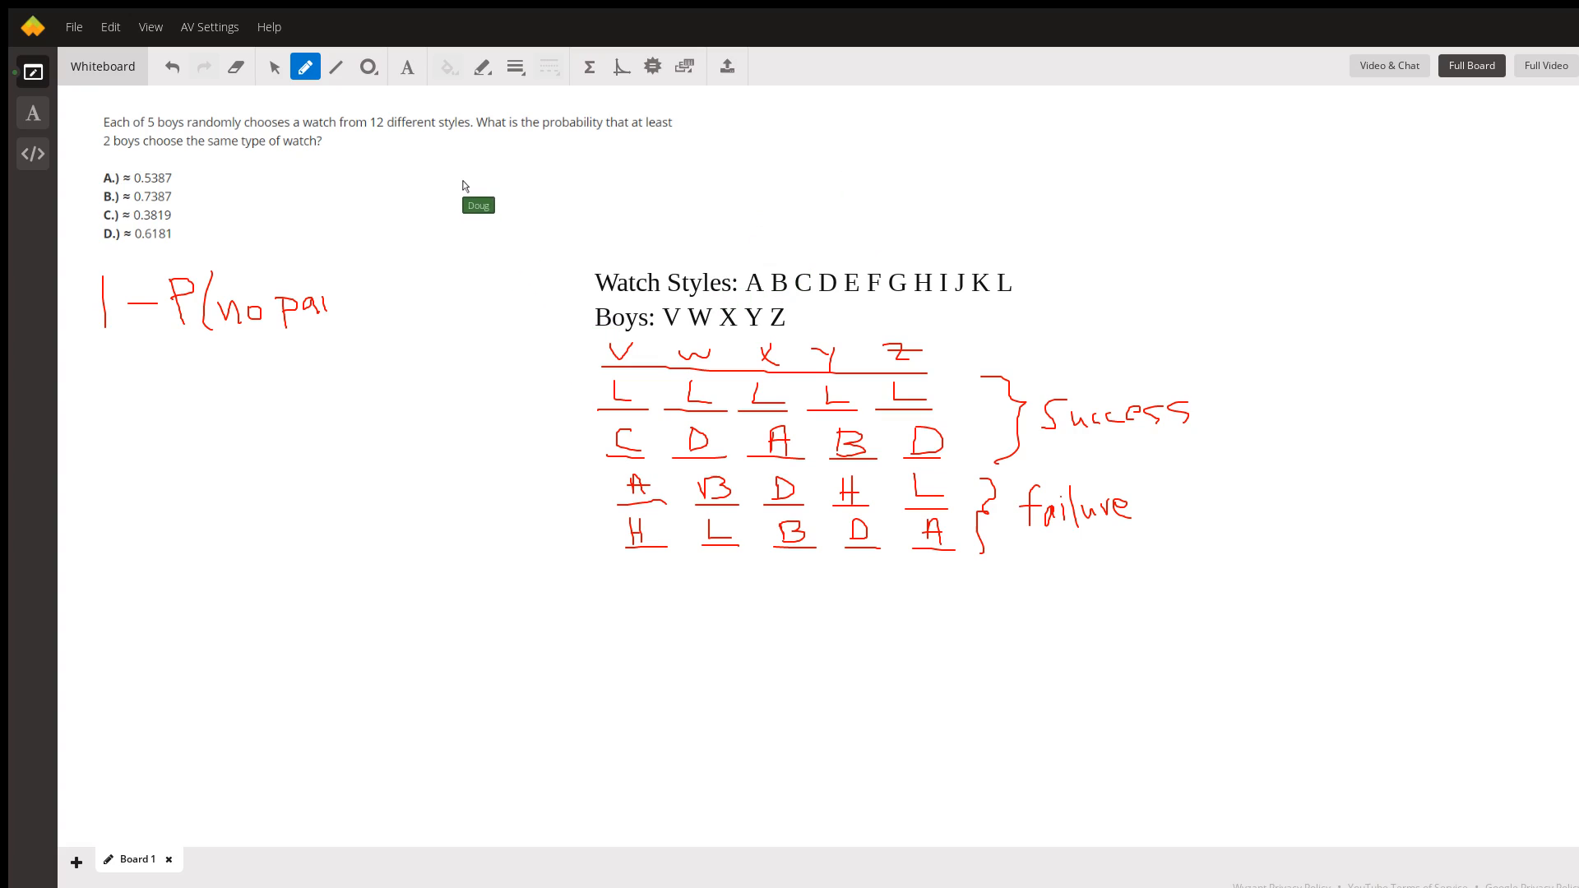
mouse_move(648, 224)
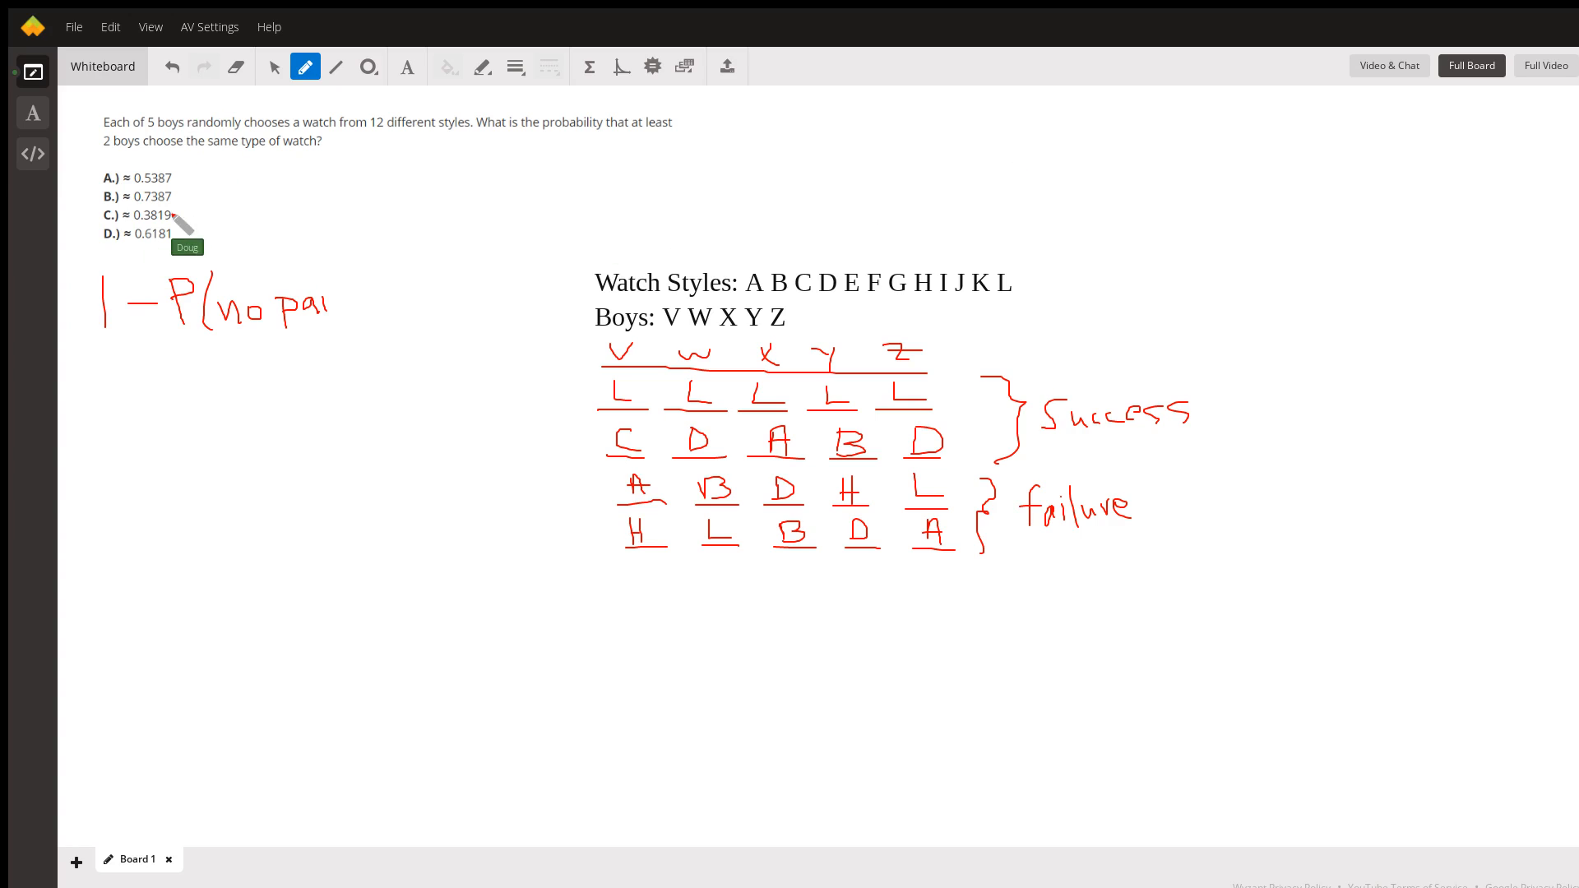
mouse_move(176, 257)
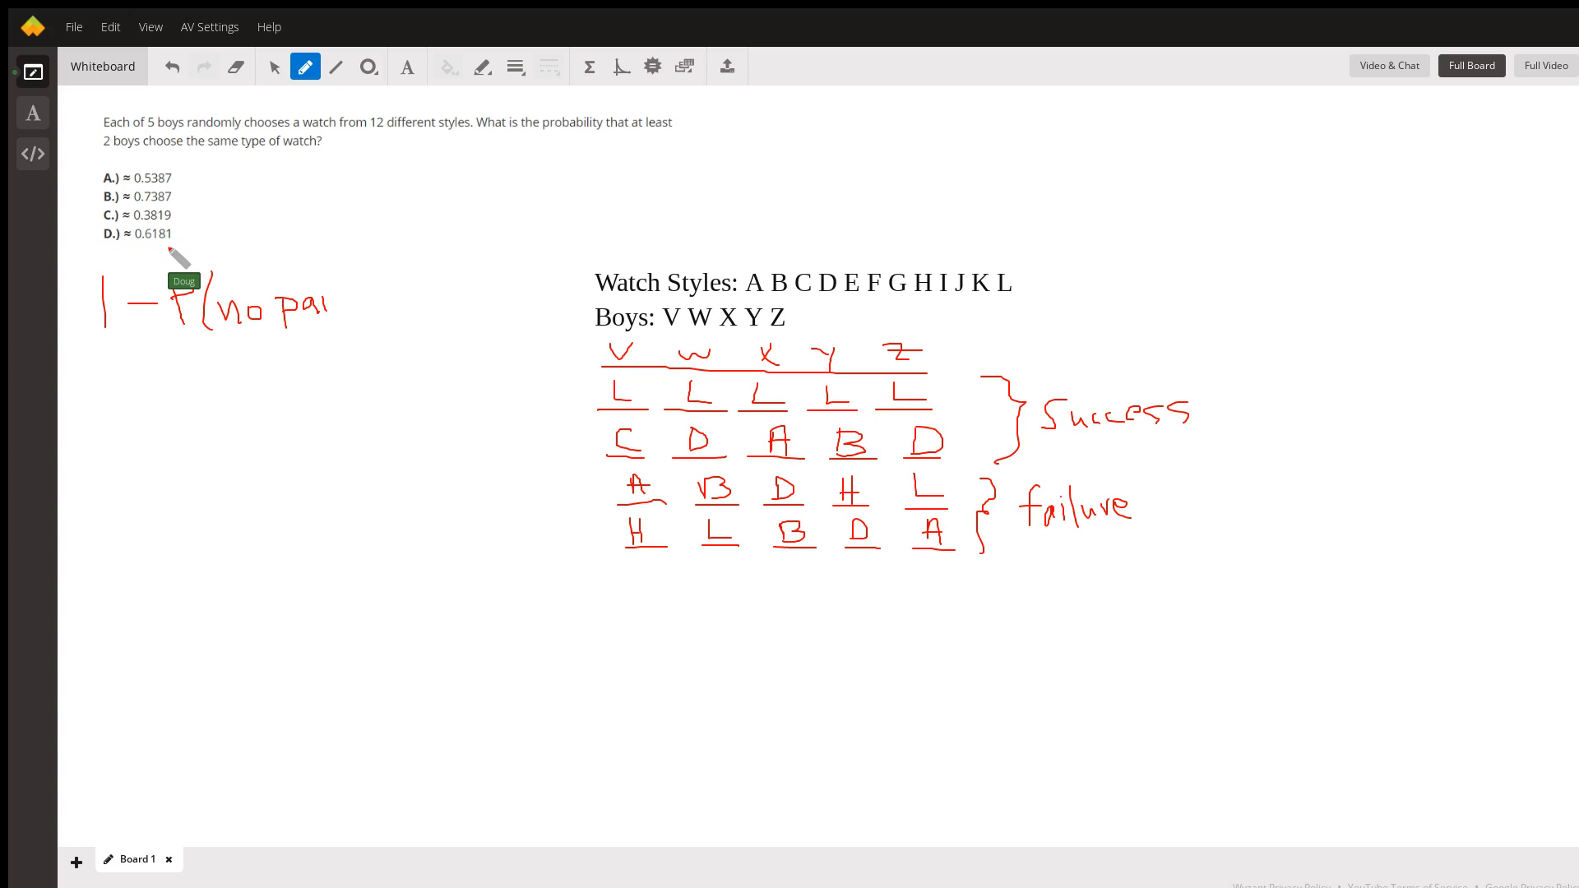
mouse_move(373, 237)
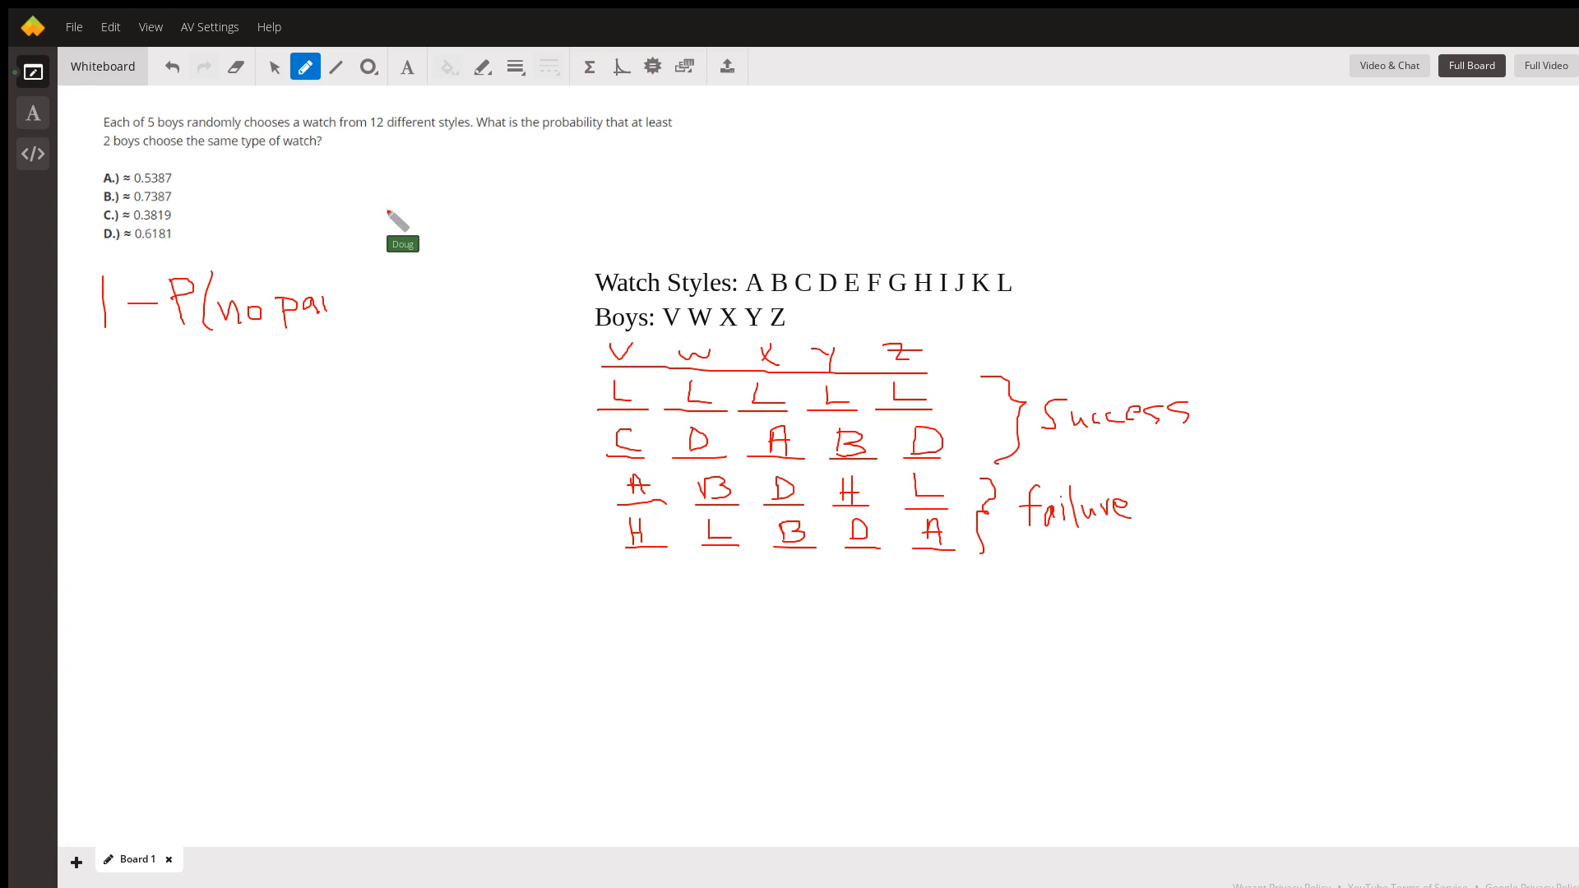
mouse_move(715, 100)
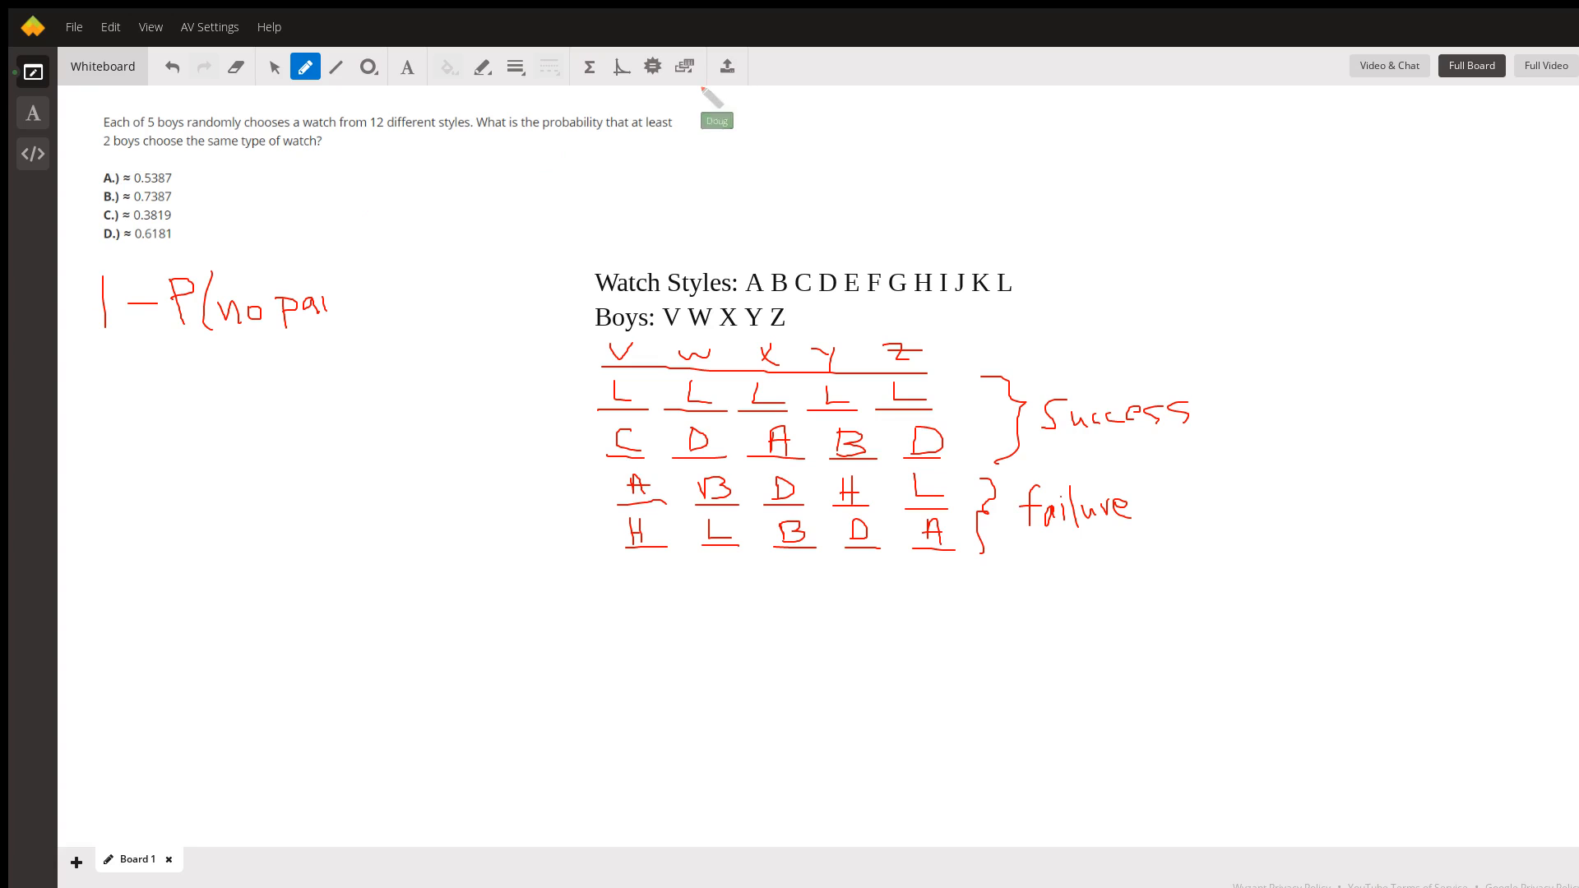